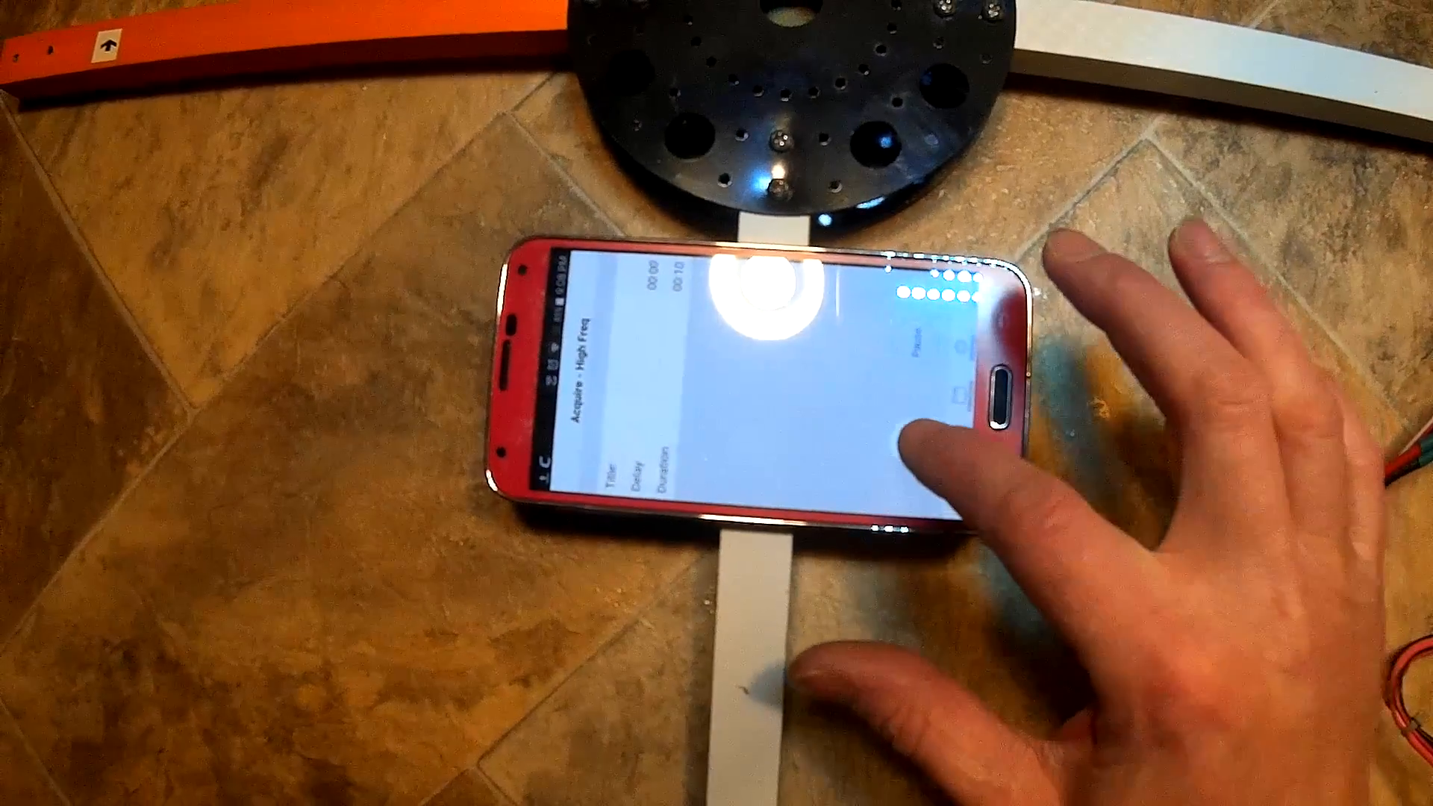
Start a 10-second high-frequency vibration recording with the phone on the motor platform.
click(913, 430)
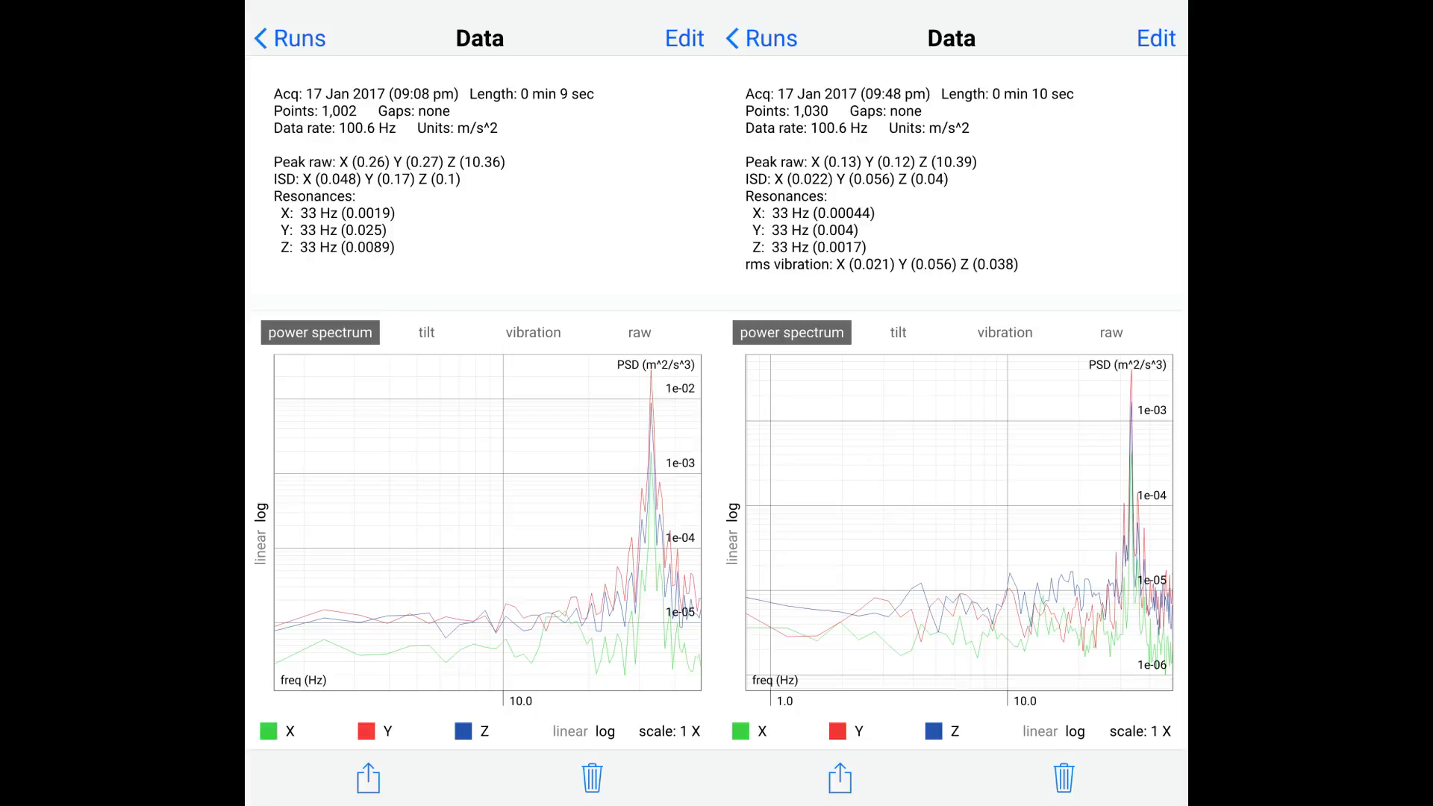
Switch the run charts from power spectrum to the time-domain vibration view.
click(532, 332)
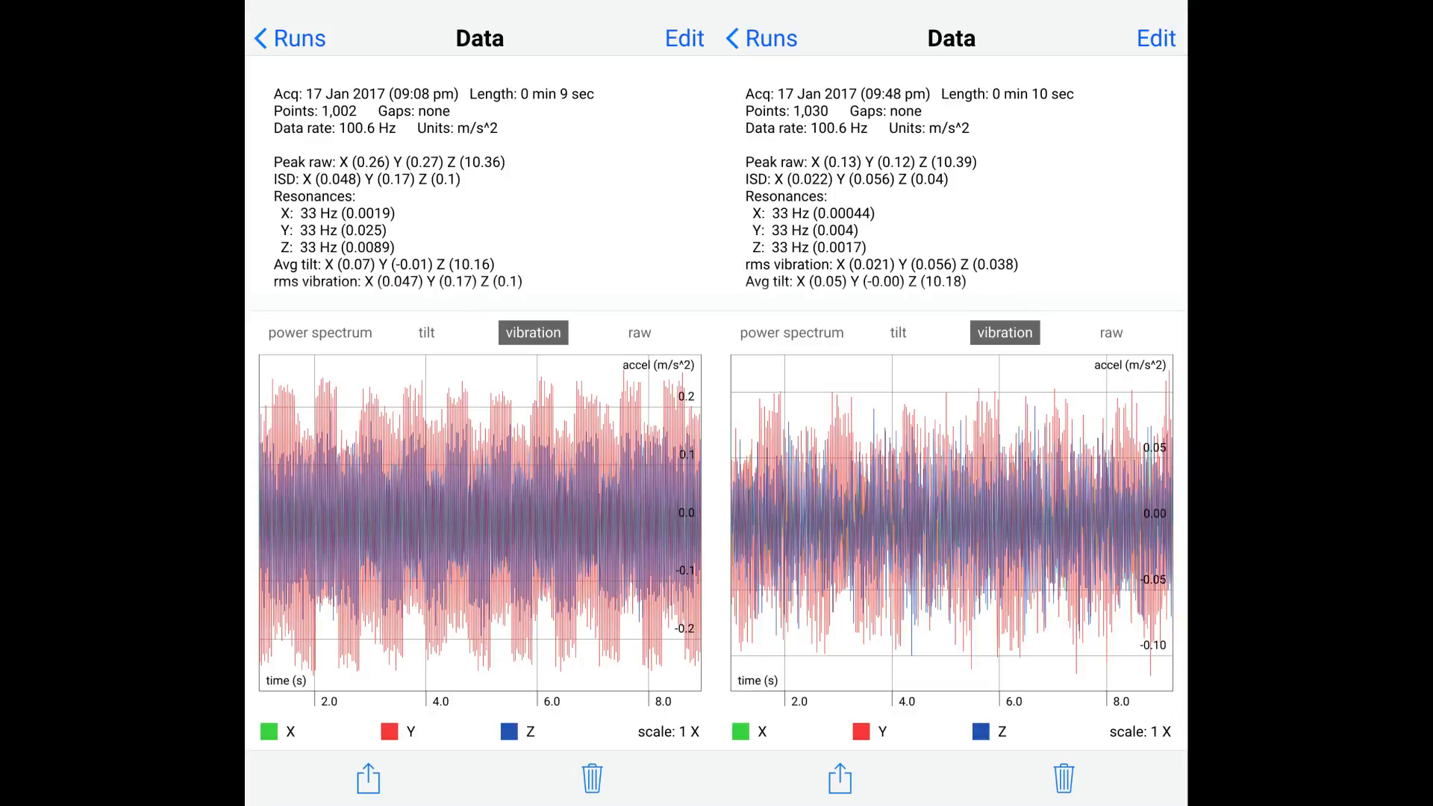